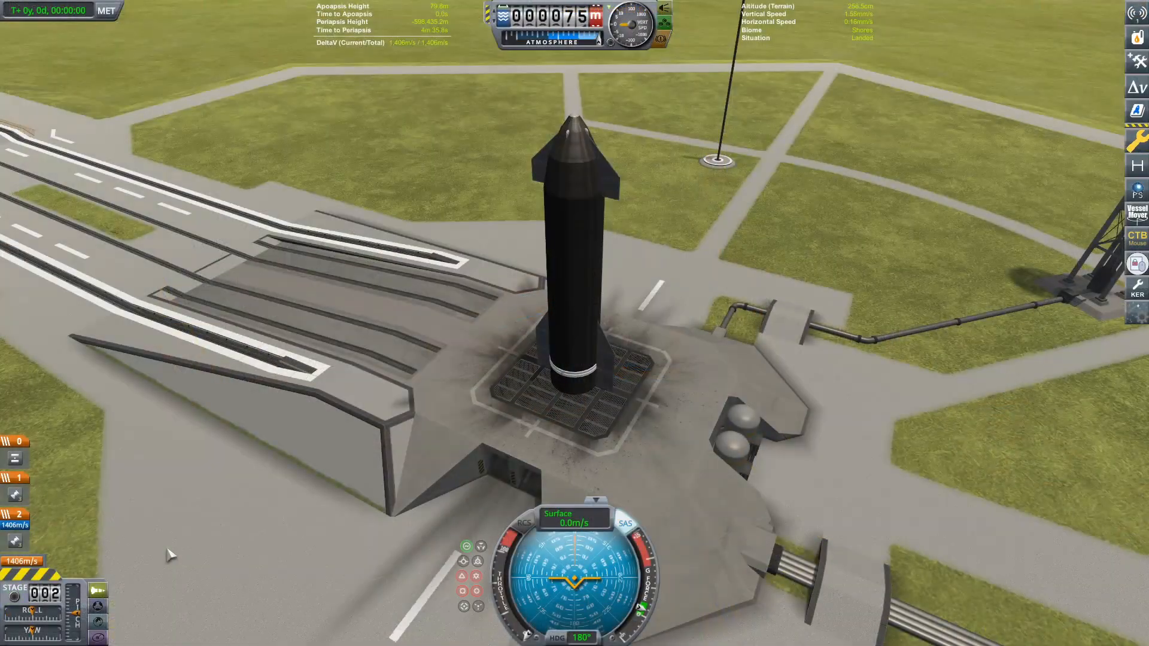
# Leave the launch pad flight and start an empty craft in the assembly building
pyautogui.press('space')
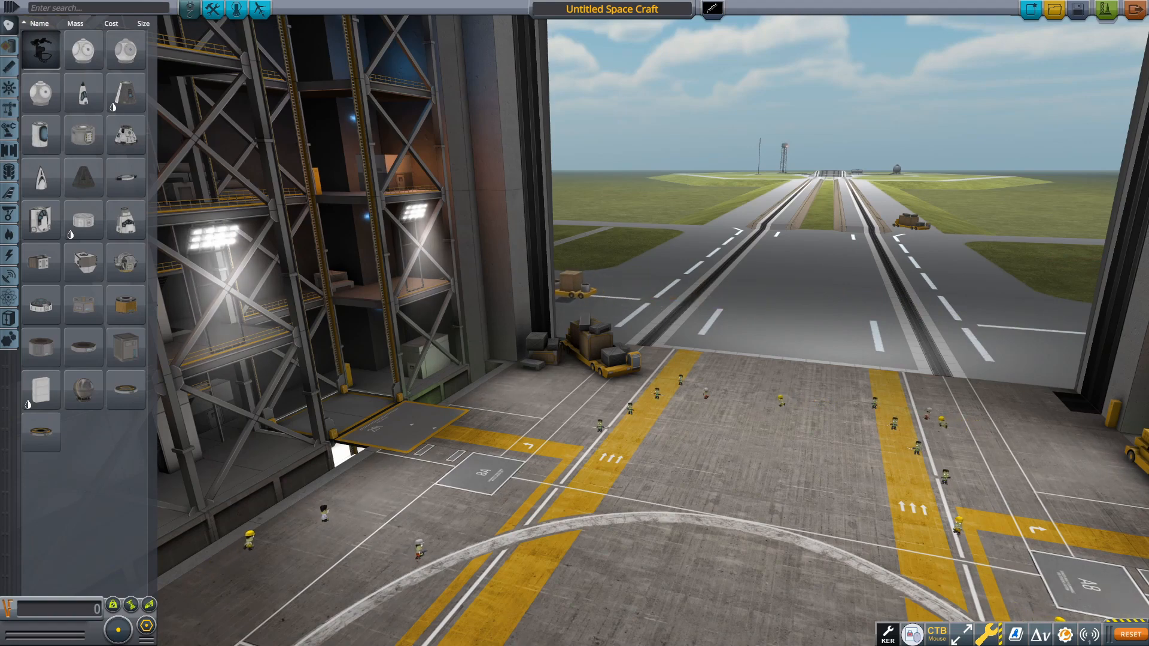
pyautogui.moveTo(756, 439)
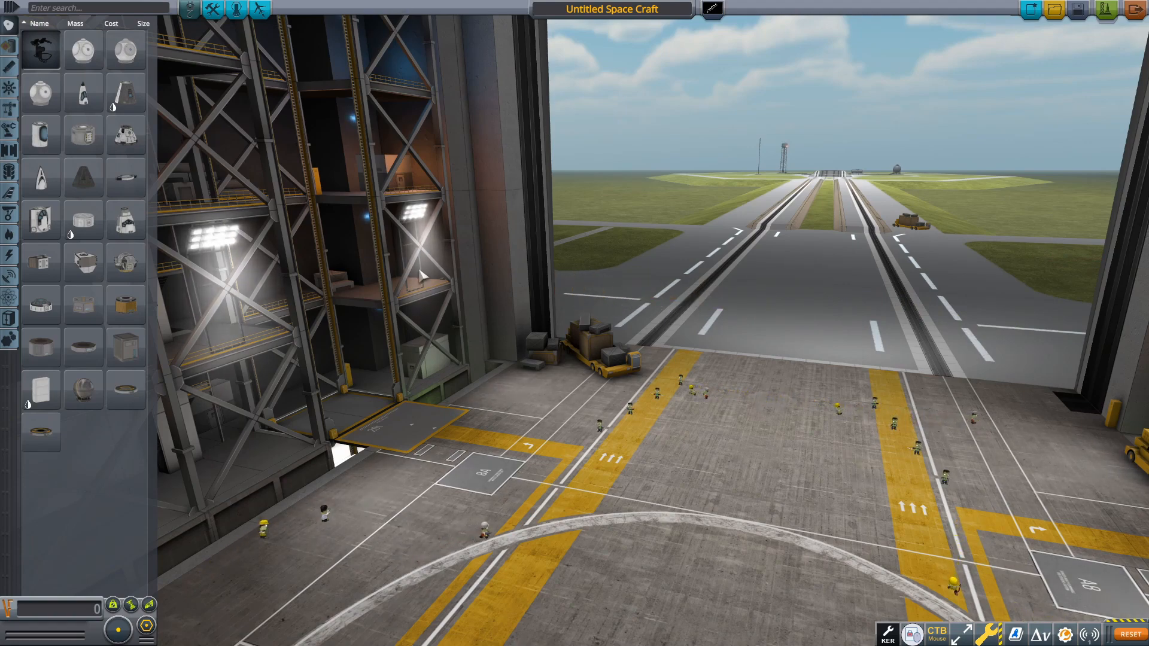
pyautogui.moveTo(41, 180)
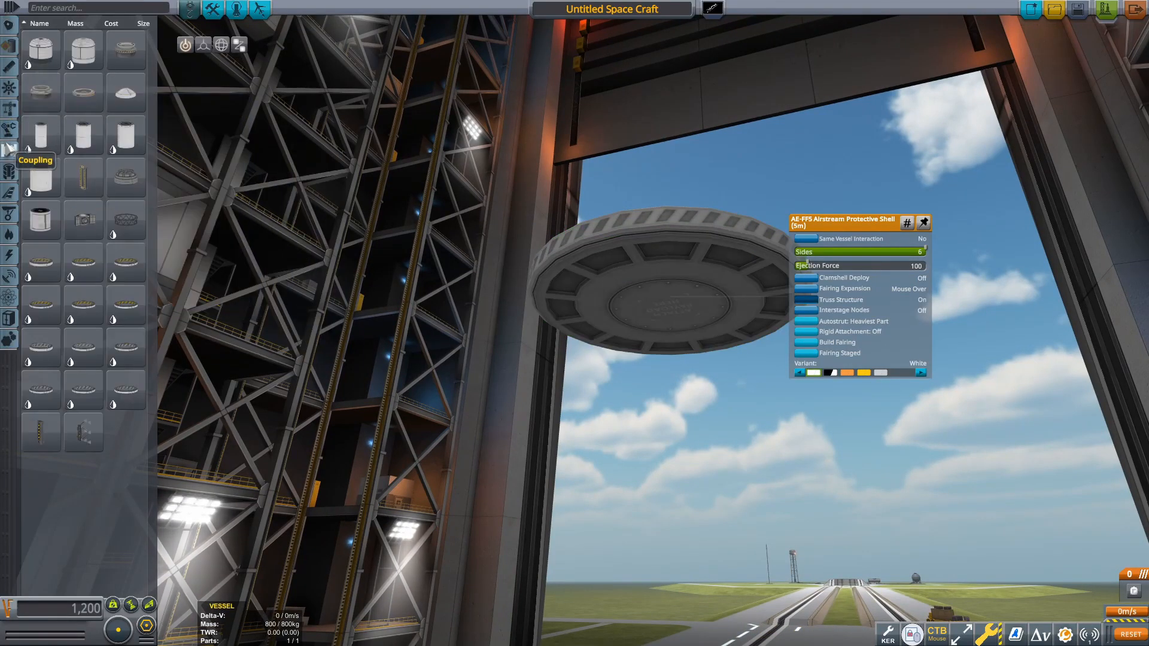
pyautogui.moveTo(819, 321)
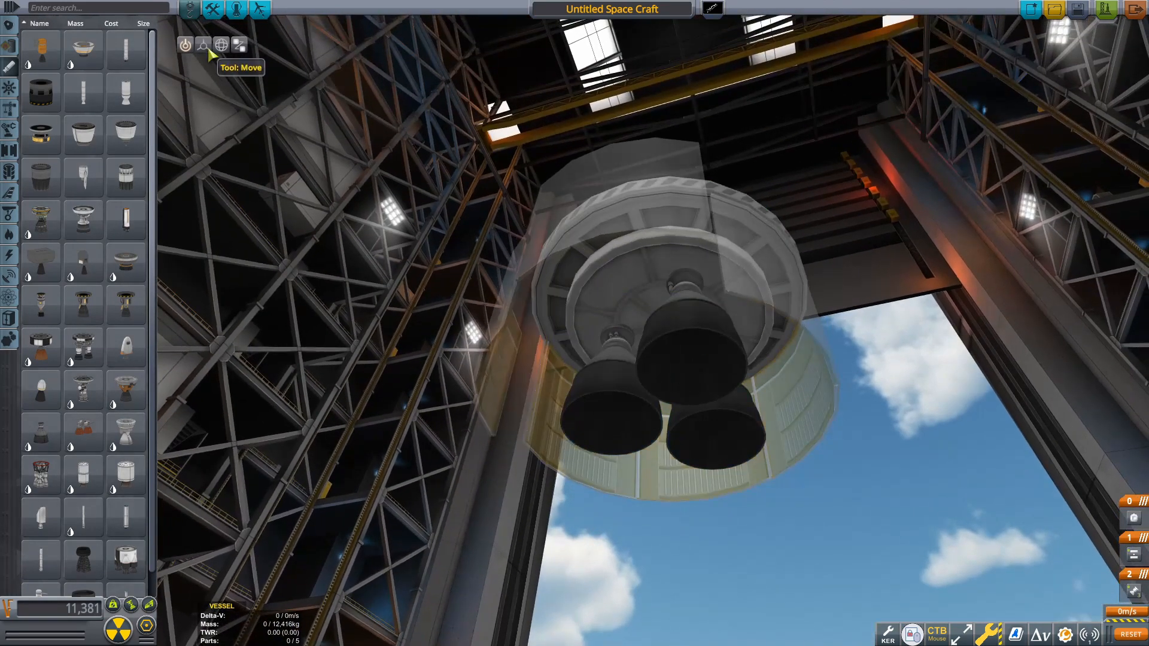
# Reposition the three-engine cluster beneath the six-sided 5m fairing base
pyautogui.click(203, 44)
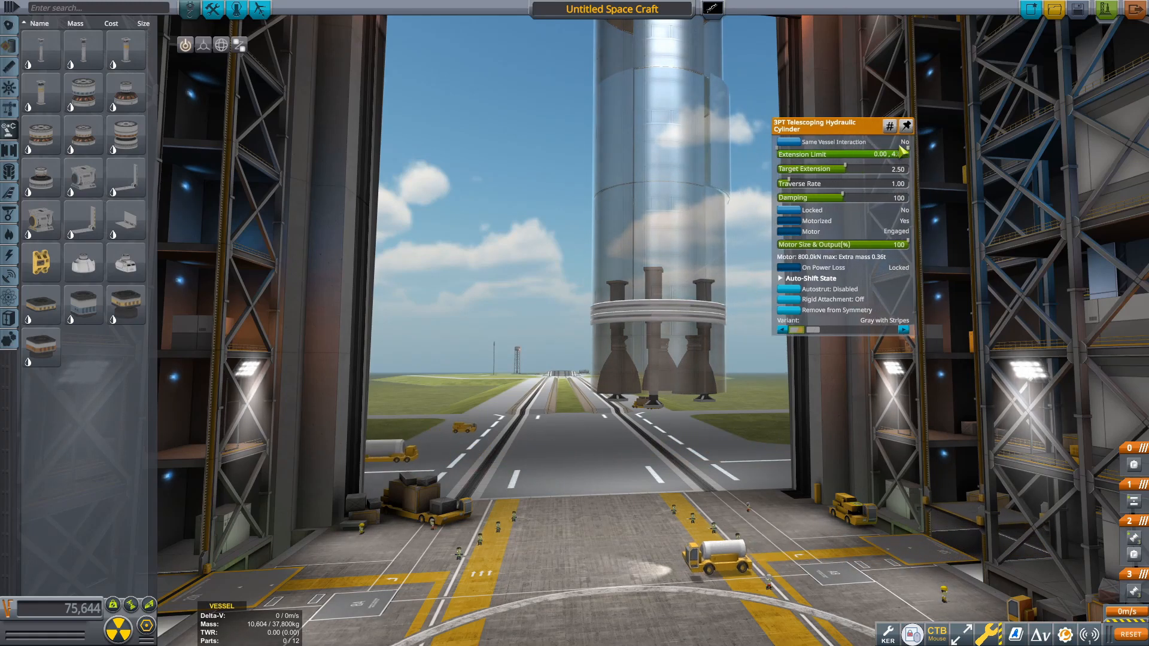
# Limit the hydraulic cylinder's extension to 2.50 and target an extension near 2.45
pyautogui.moveTo(865, 154); pyautogui.dragTo(843, 154)
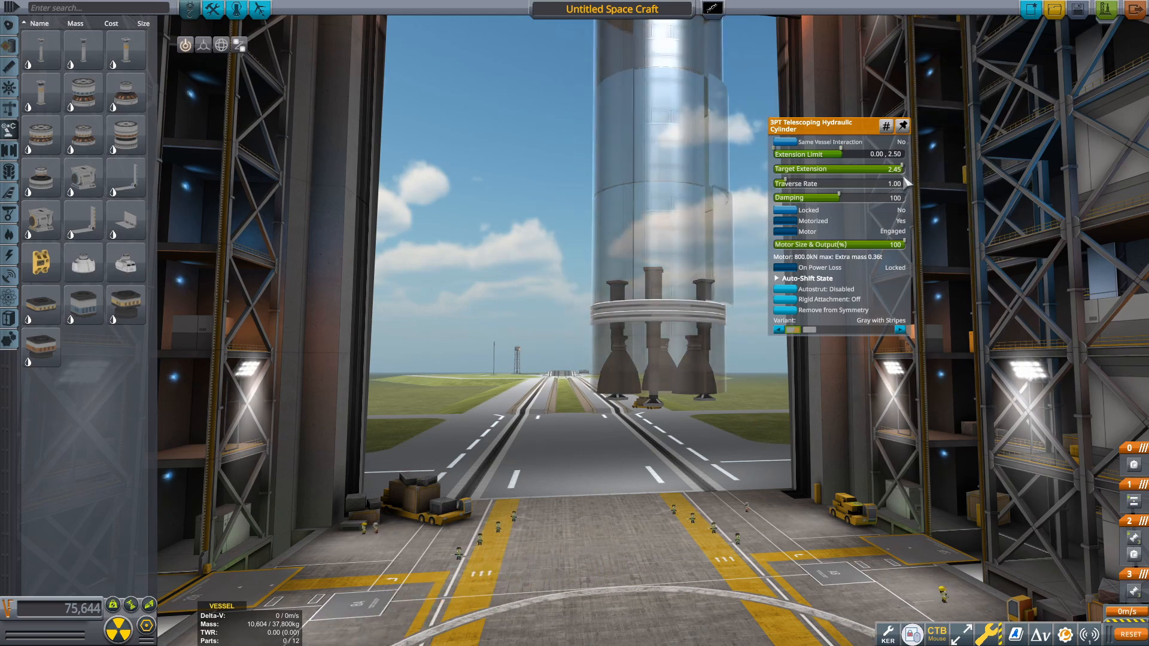
pyautogui.moveTo(898, 168); pyautogui.dragTo(909, 168)
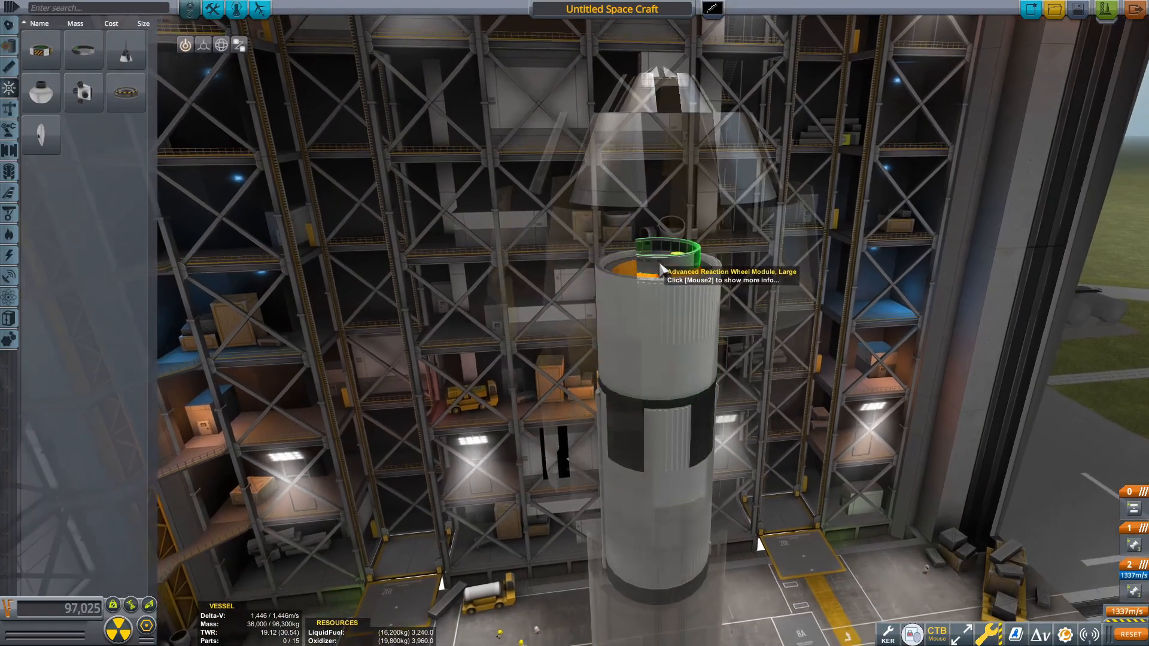
# View the settings of the large reaction wheel mounted atop the fuel tank
pyautogui.rightClick(660, 260)
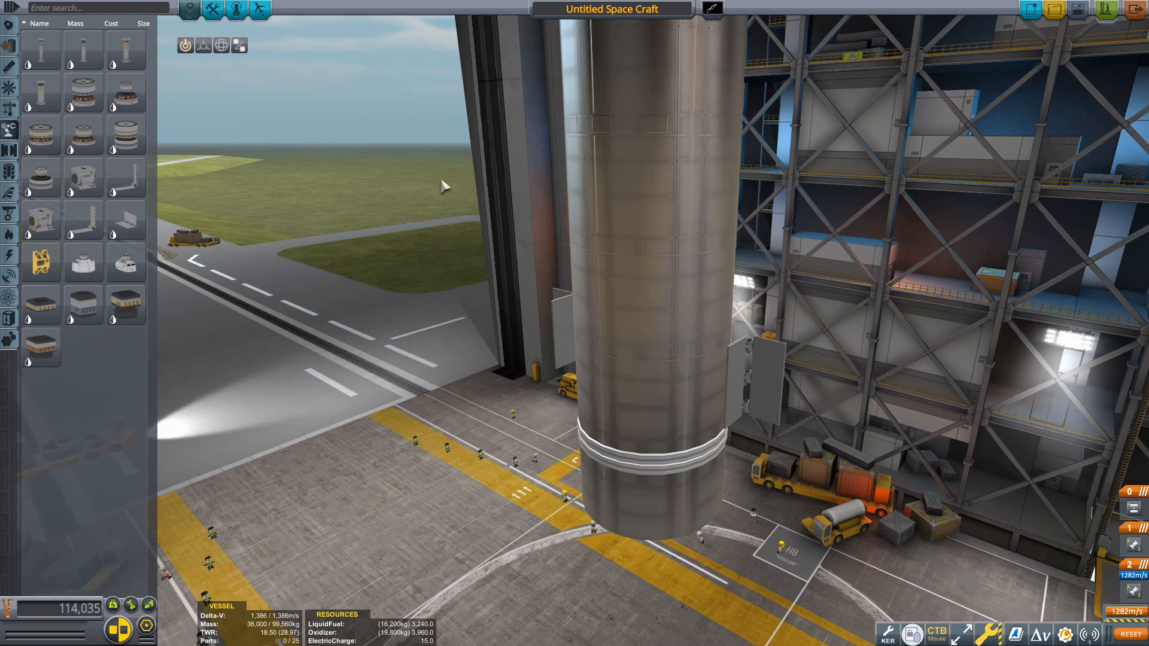
pyautogui.moveTo(9, 130)
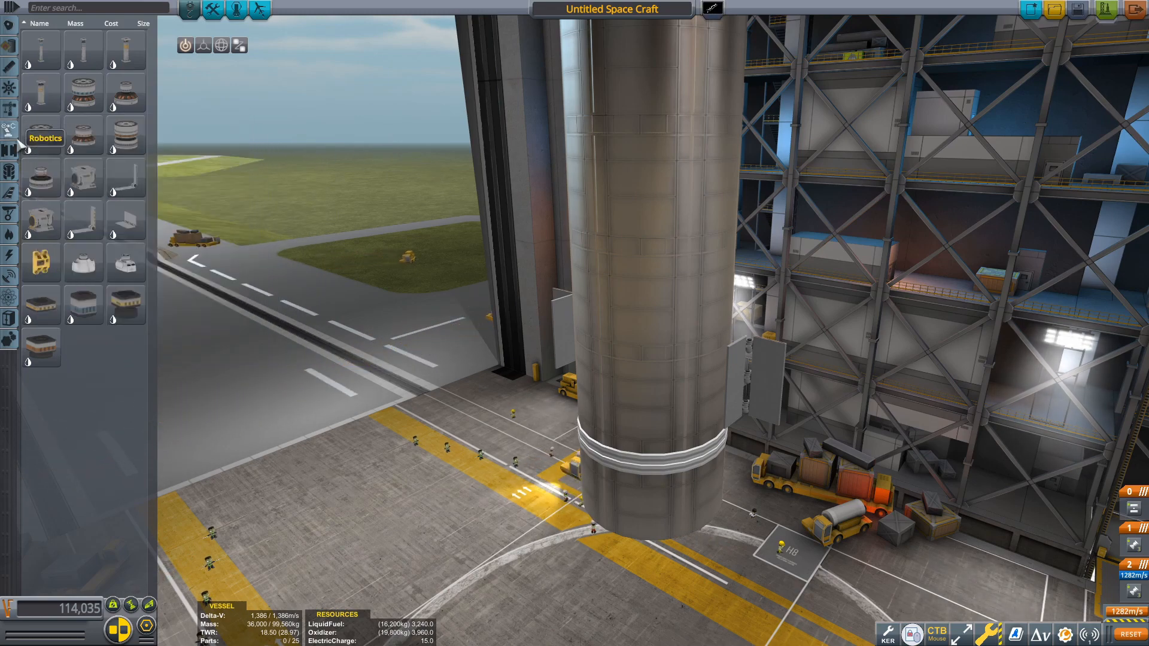
# Raise the G-32W hinge on the lower tank to a target angle of about 88°
pyautogui.click(10, 113)
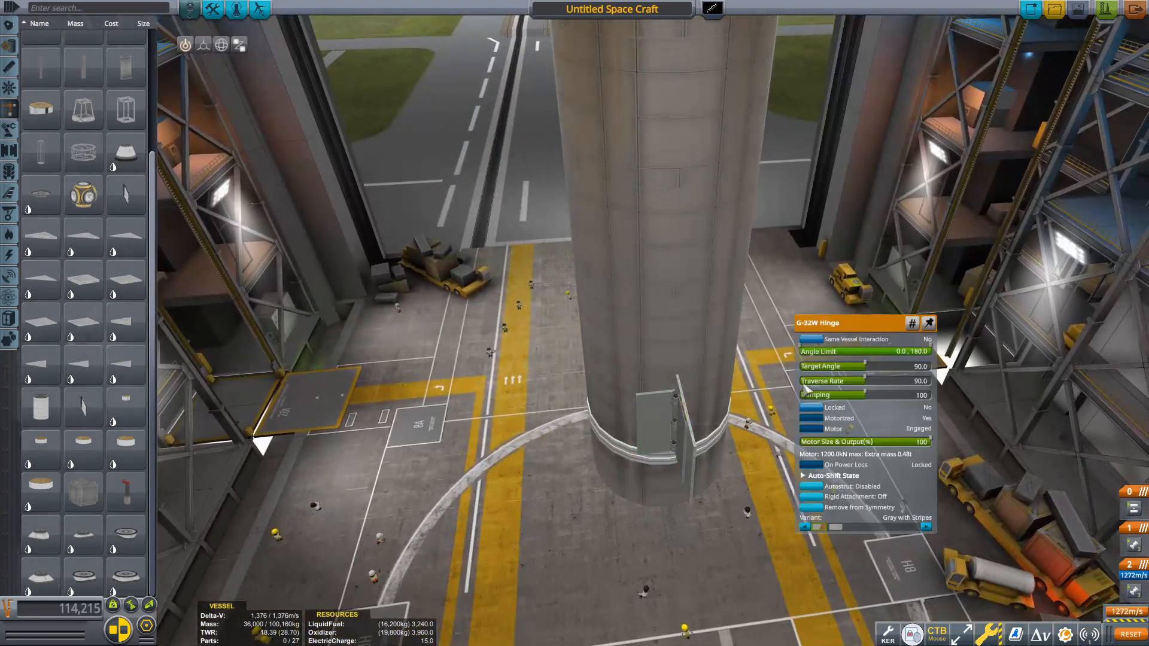
pyautogui.moveTo(890, 373); pyautogui.dragTo(869, 373)
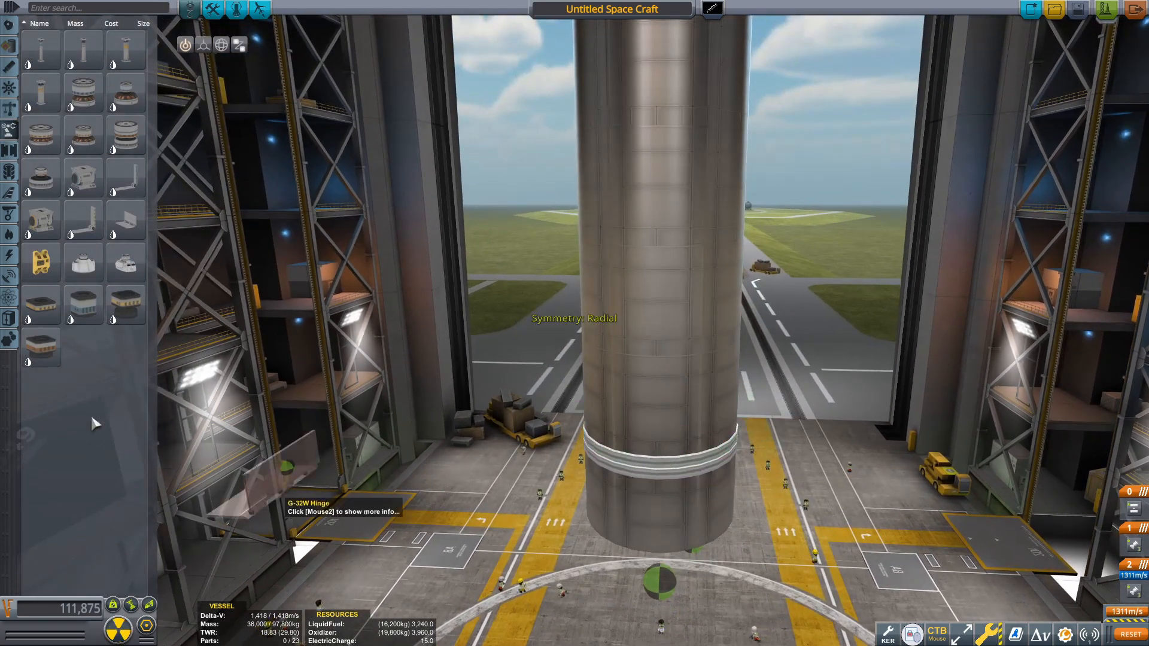
pyautogui.click(222, 44)
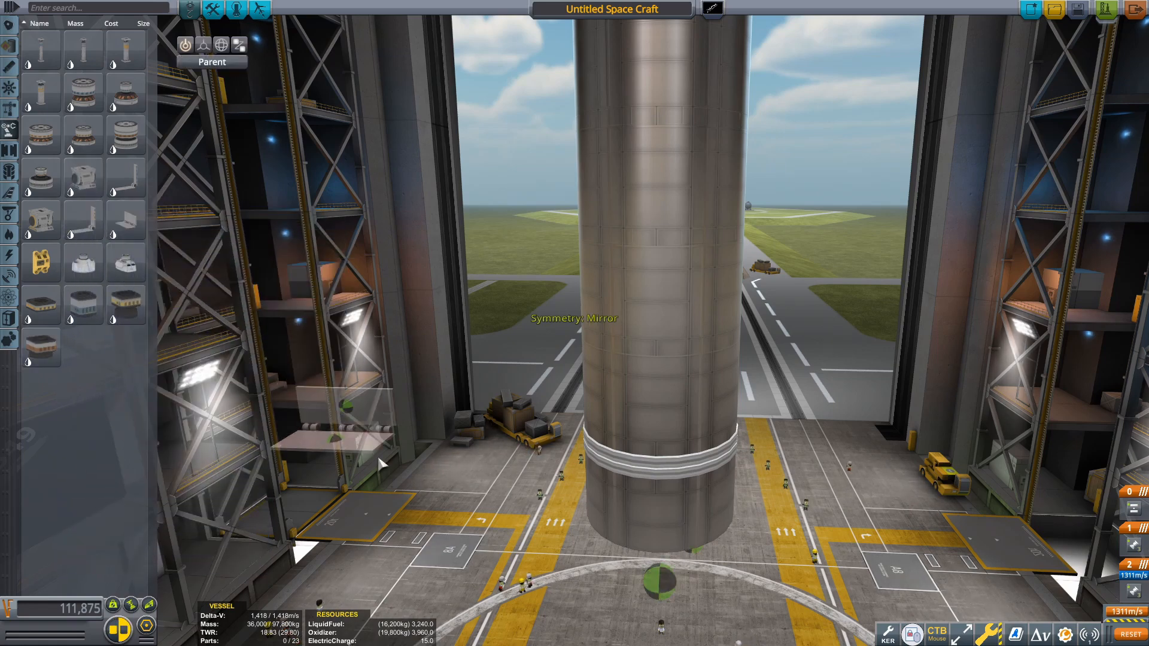
pyautogui.moveTo(657, 473)
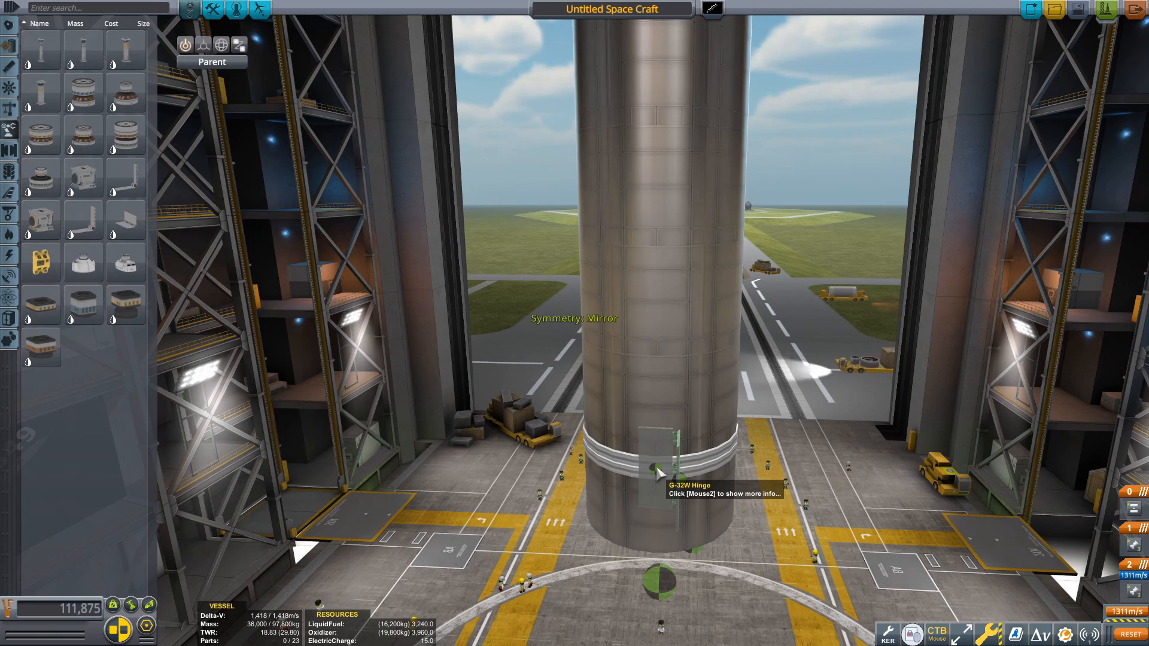
pyautogui.rightClick(659, 472)
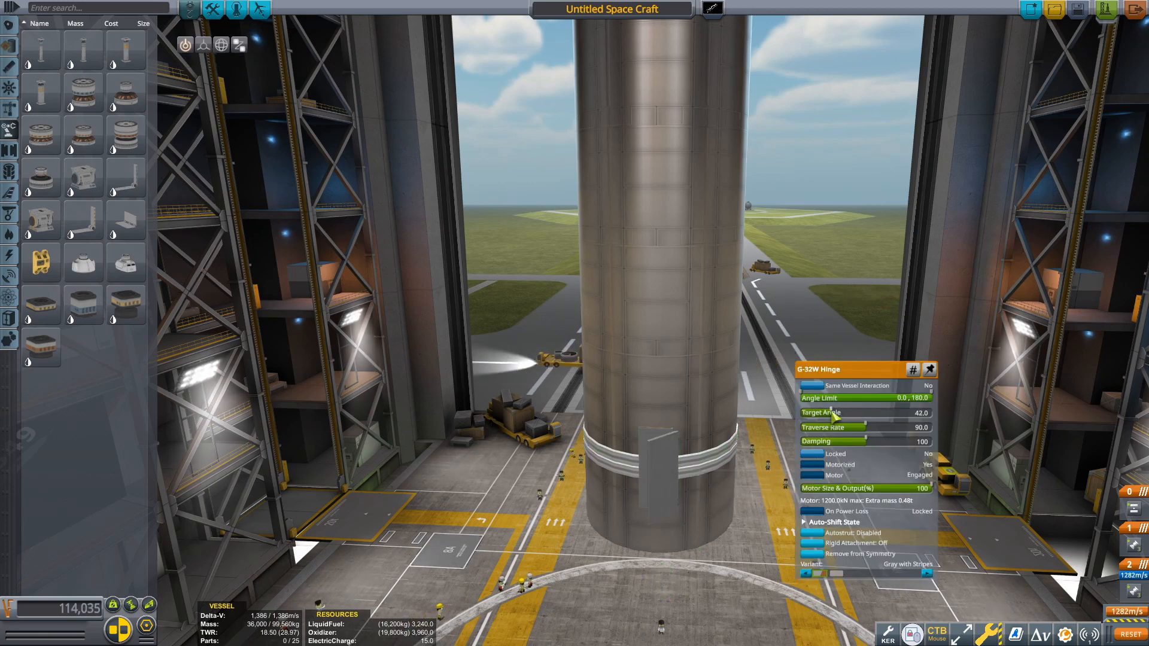
pyautogui.moveTo(832, 417); pyautogui.dragTo(873, 417)
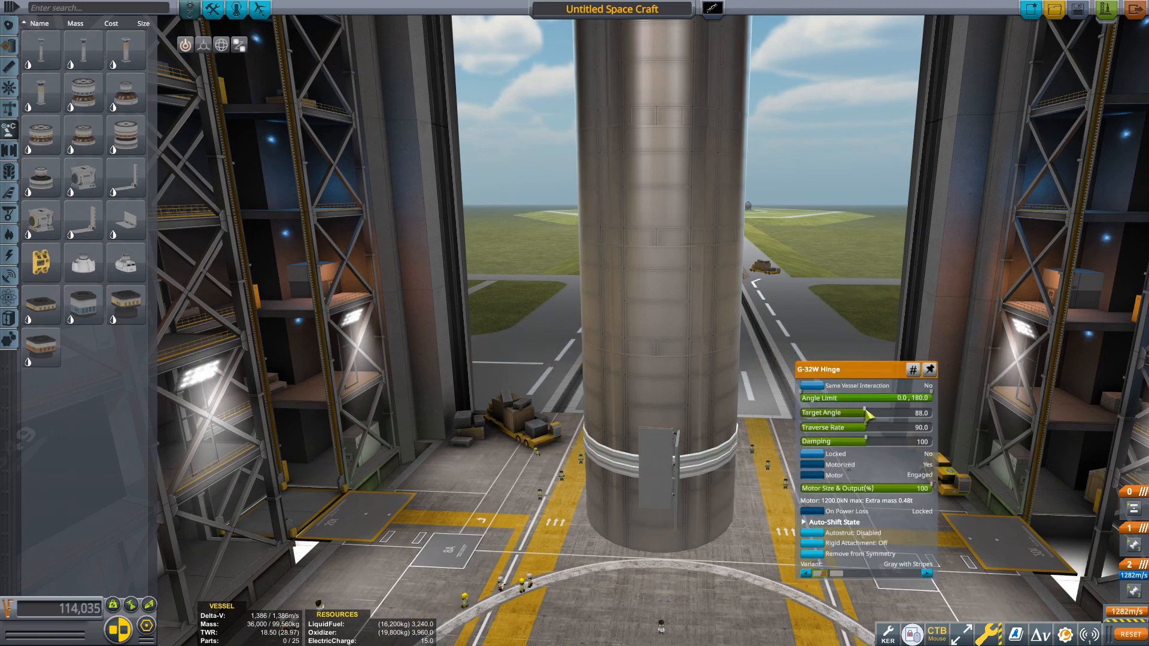
pyautogui.moveTo(869, 413); pyautogui.dragTo(877, 413)
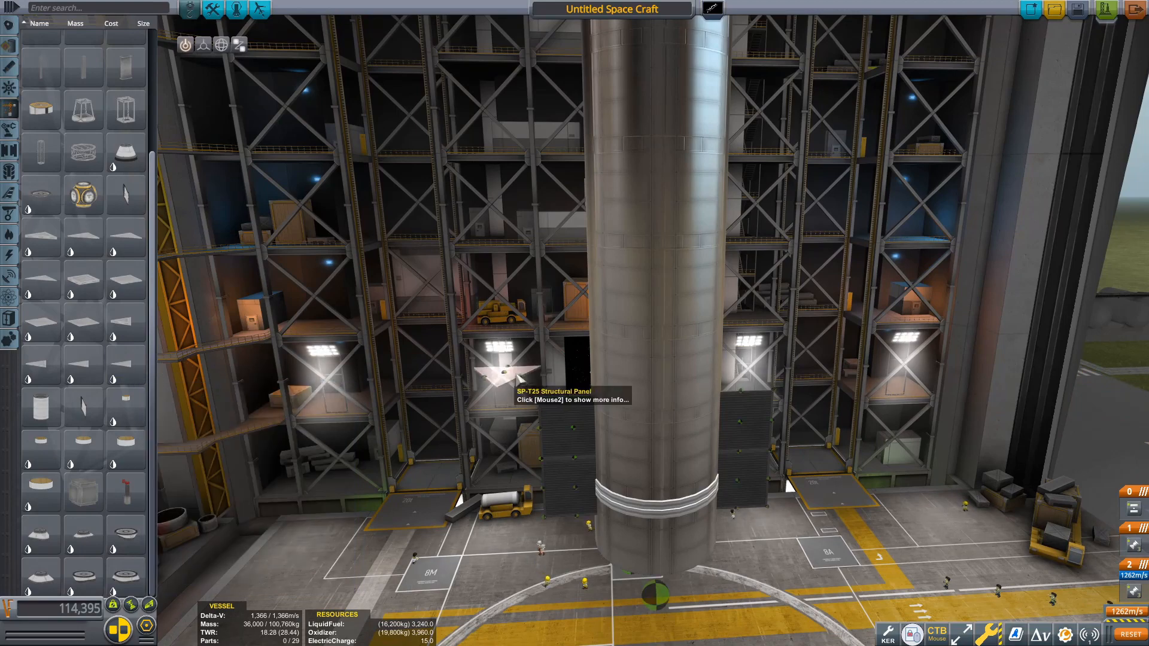
# Check the settings of a mirrored structural panel fin on the lower tank
pyautogui.rightClick(514, 374)
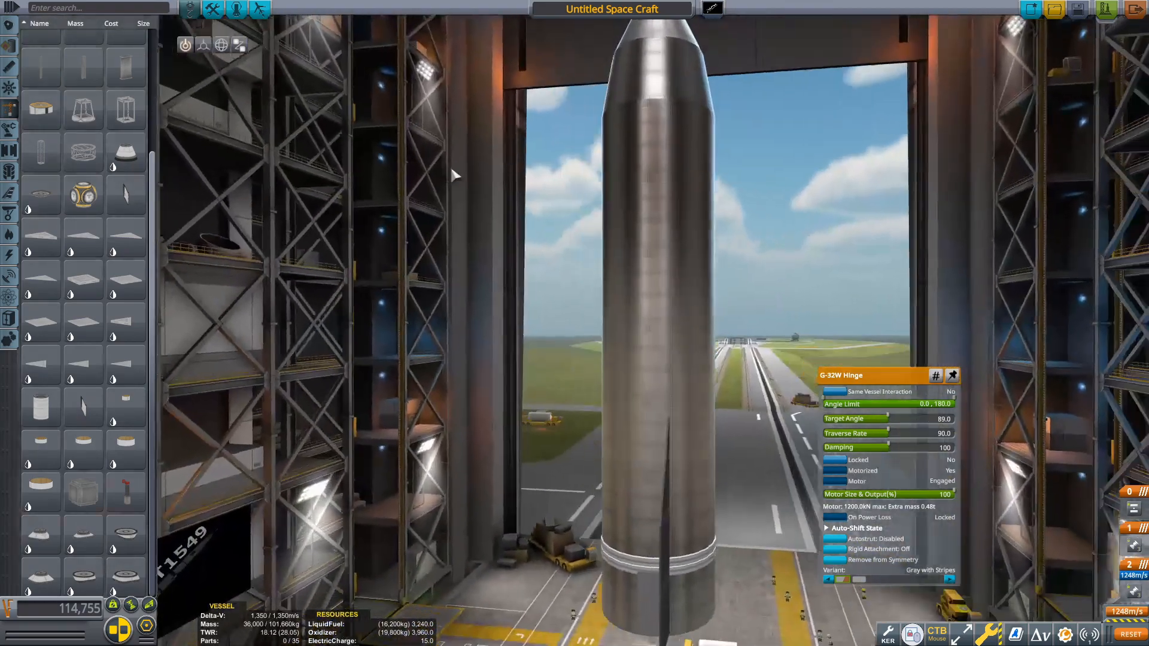
# Set the fin hinge target angle to 32° and limit its travel to 32–180°
pyautogui.moveTo(880, 419); pyautogui.dragTo(861, 419)
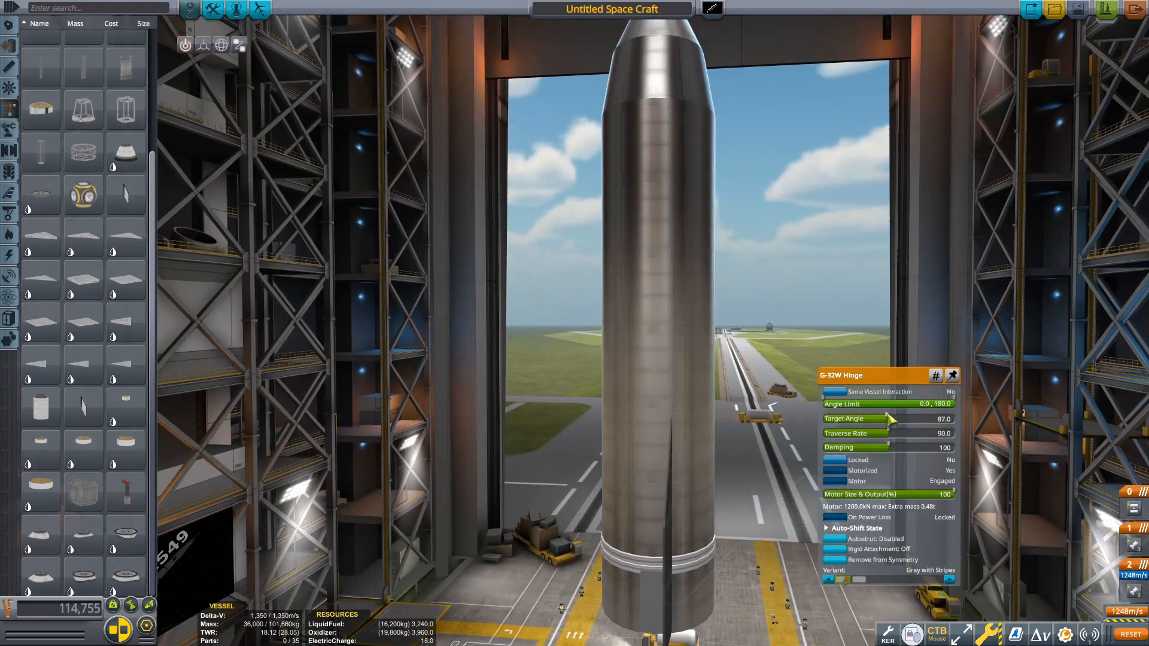
pyautogui.moveTo(880, 419); pyautogui.dragTo(891, 419)
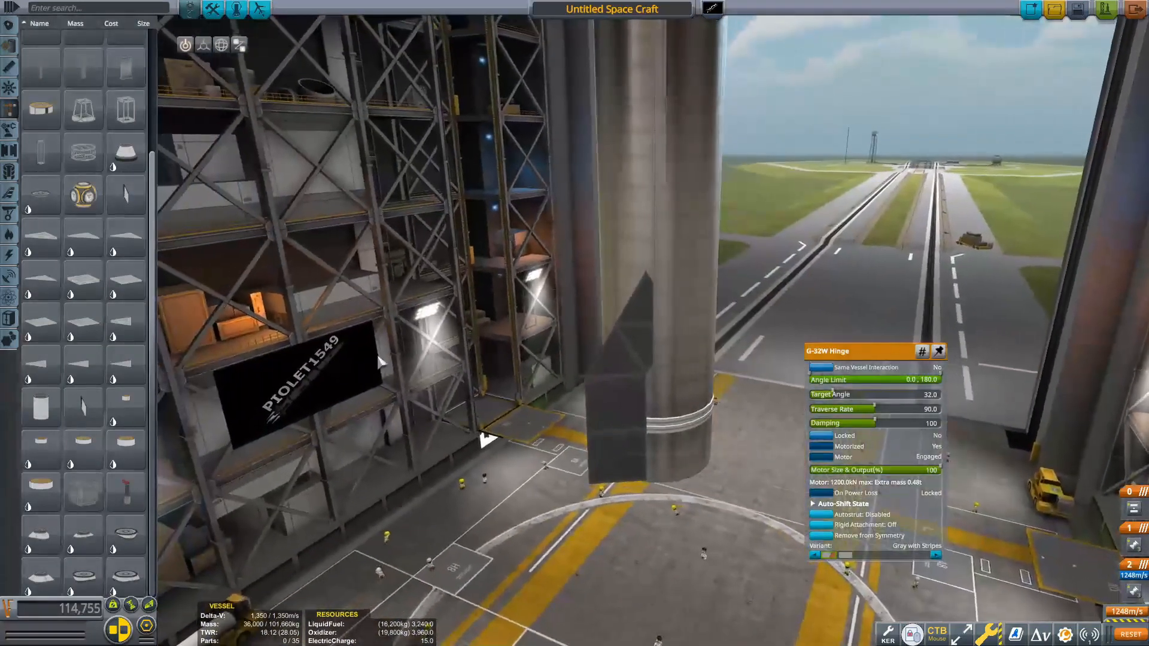
pyautogui.moveTo(816, 380); pyautogui.dragTo(850, 379)
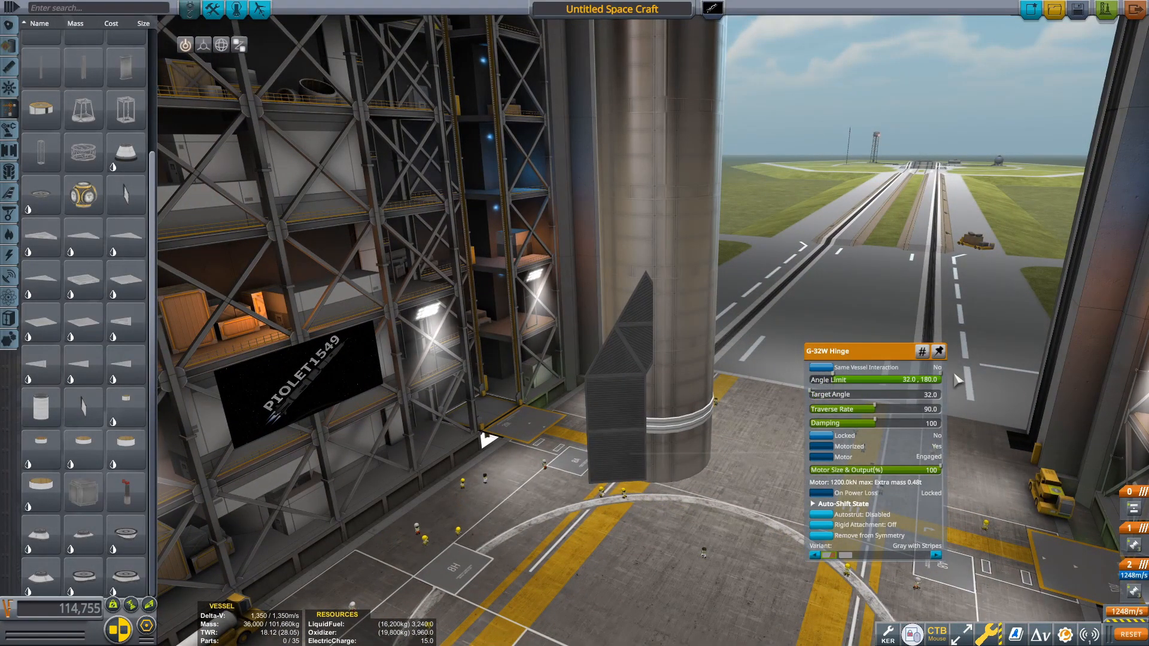
pyautogui.moveTo(939, 380); pyautogui.dragTo(880, 379)
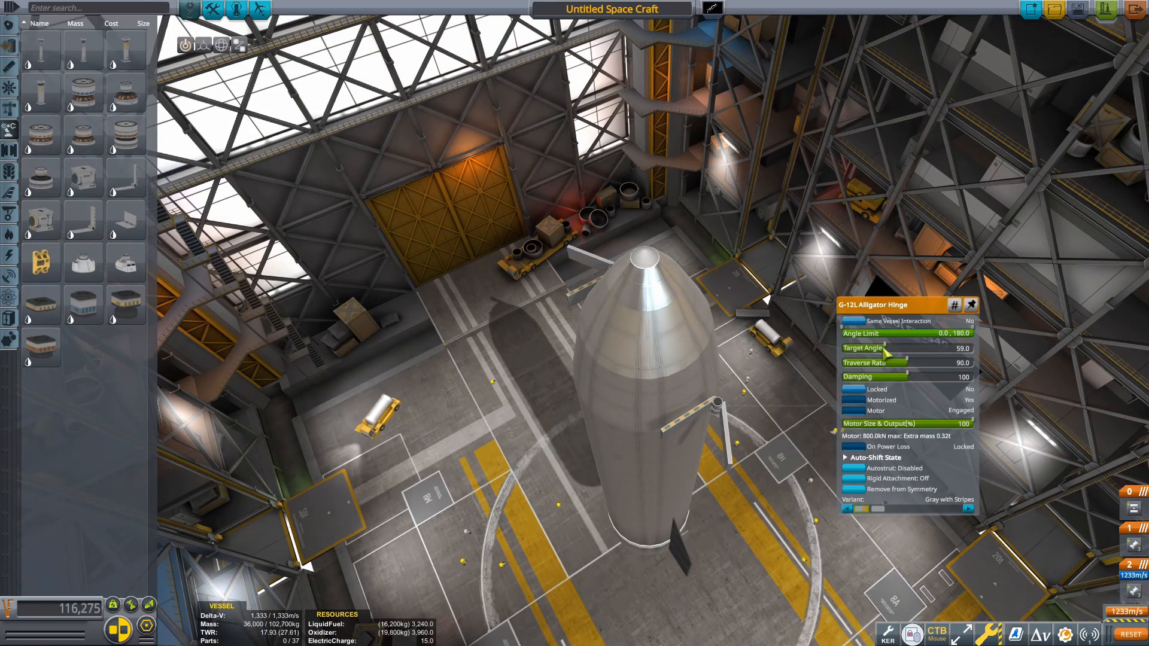
# Raise the alligator hinge's target angle from 59° to 79°
pyautogui.moveTo(888, 354); pyautogui.dragTo(909, 354)
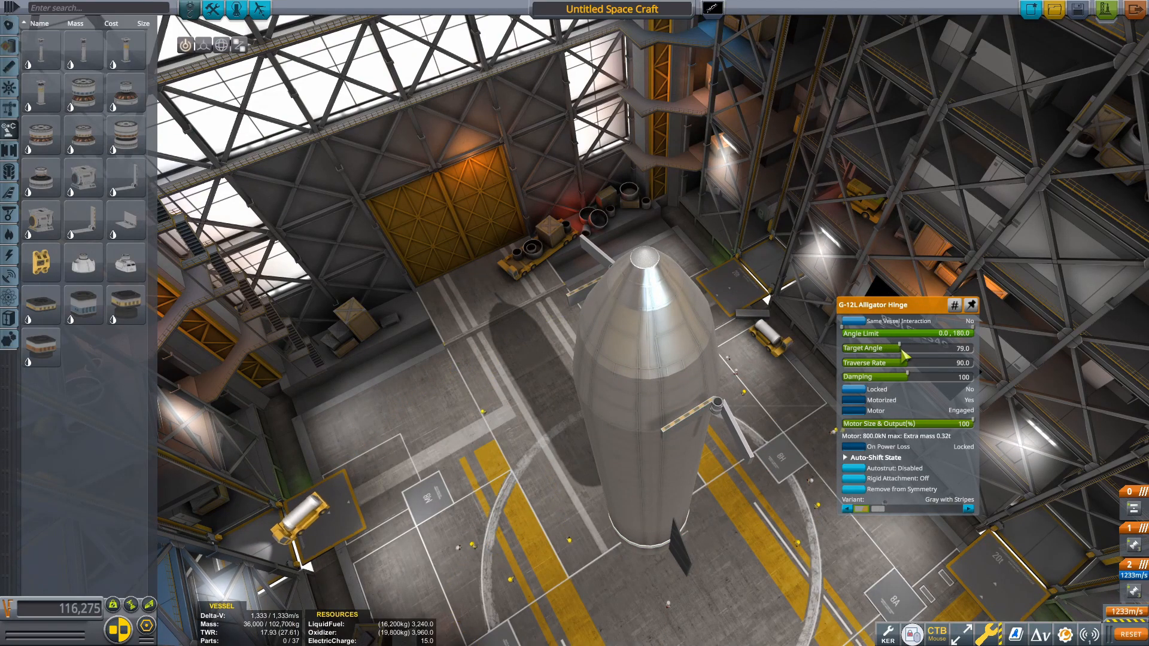
pyautogui.moveTo(909, 341); pyautogui.dragTo(920, 342)
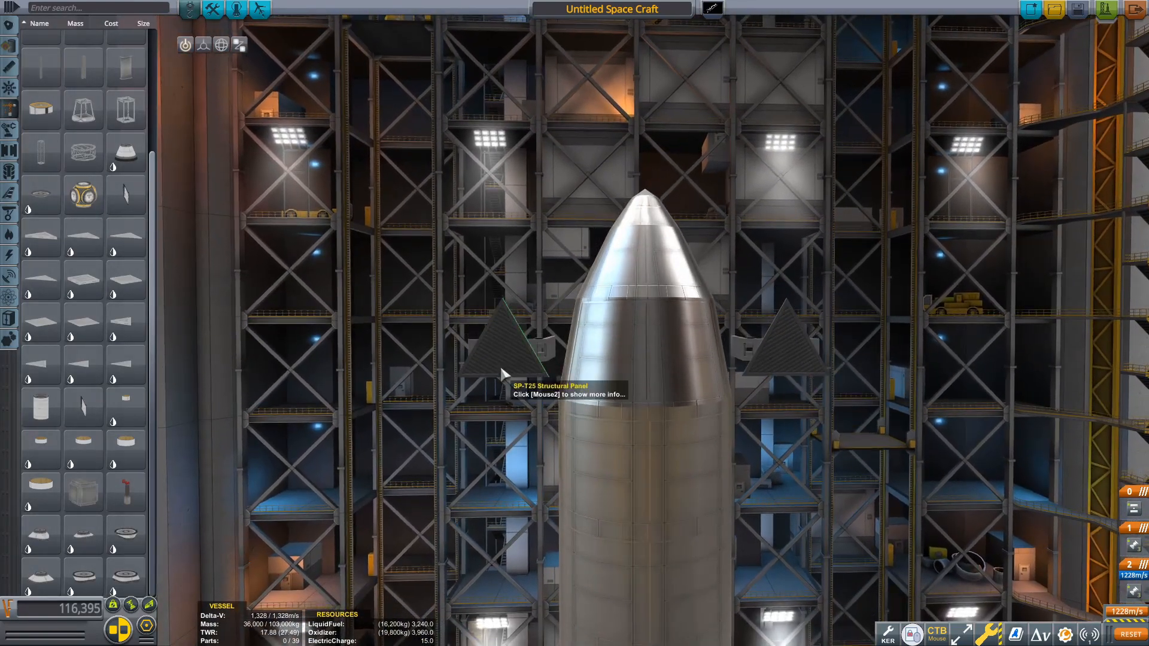
pyautogui.moveTo(83, 285)
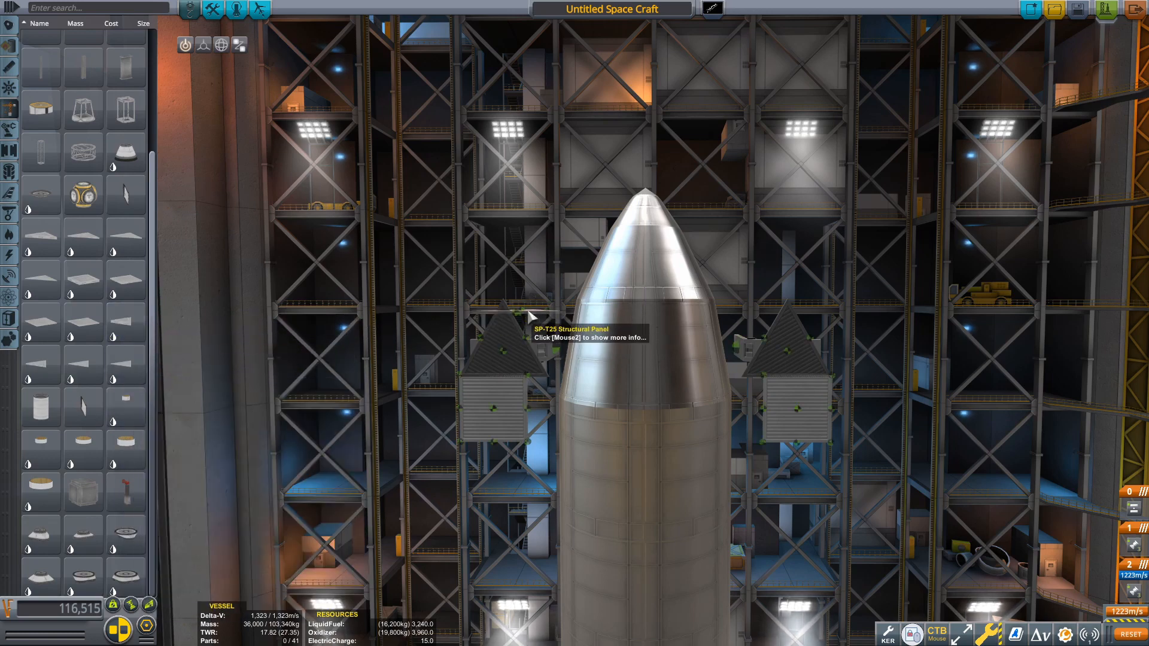
pyautogui.moveTo(555, 332)
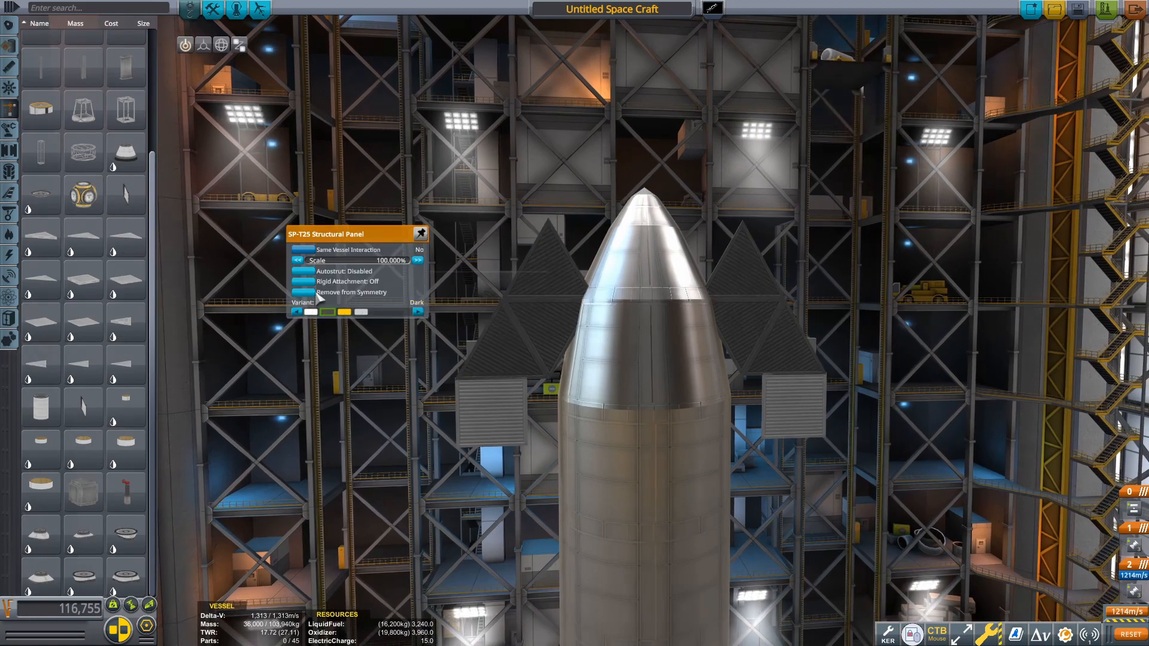
pyautogui.moveTo(204, 44)
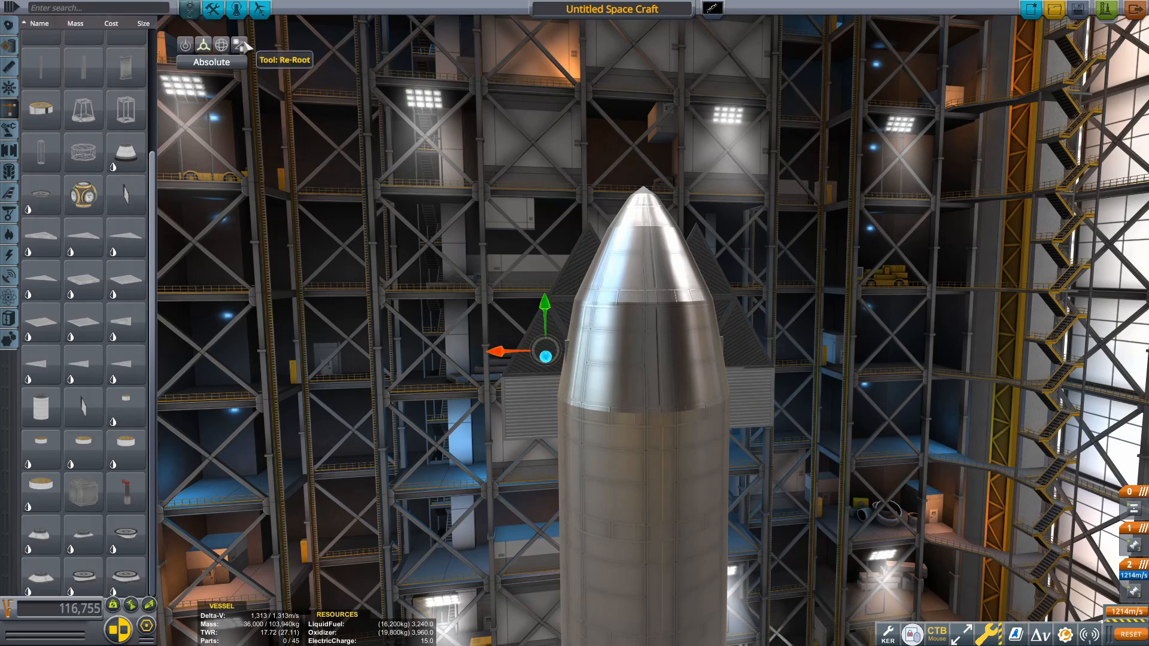
# Rotate and set the small structural panel as a fin beside the nose cone
pyautogui.click(211, 61)
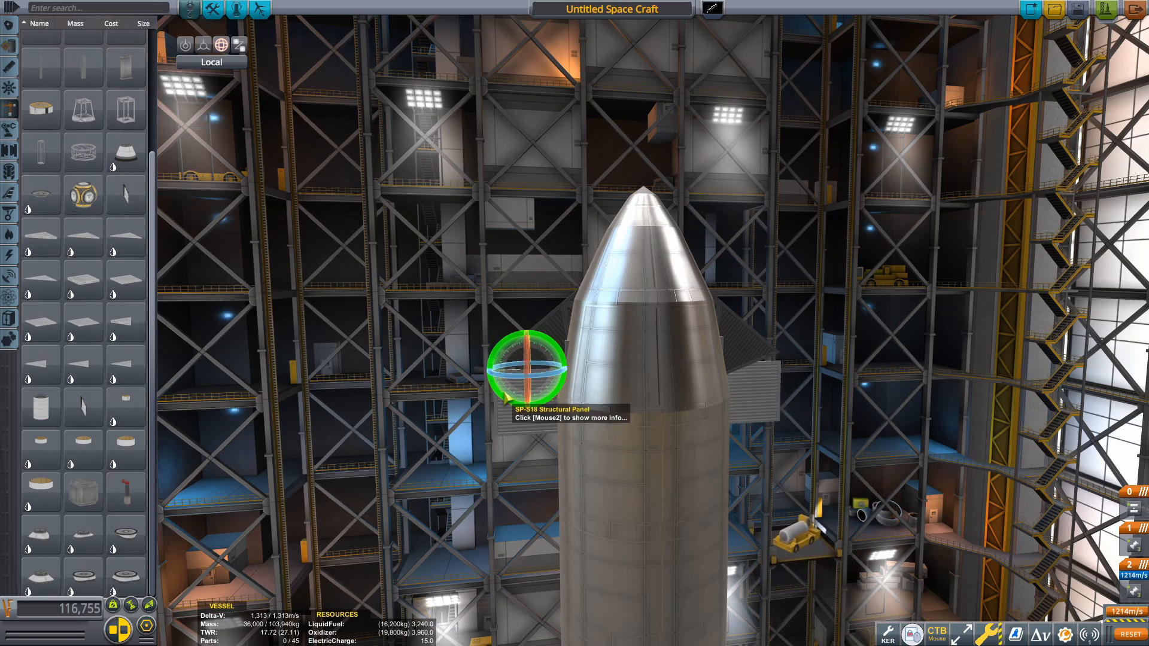
pyautogui.click(190, 45)
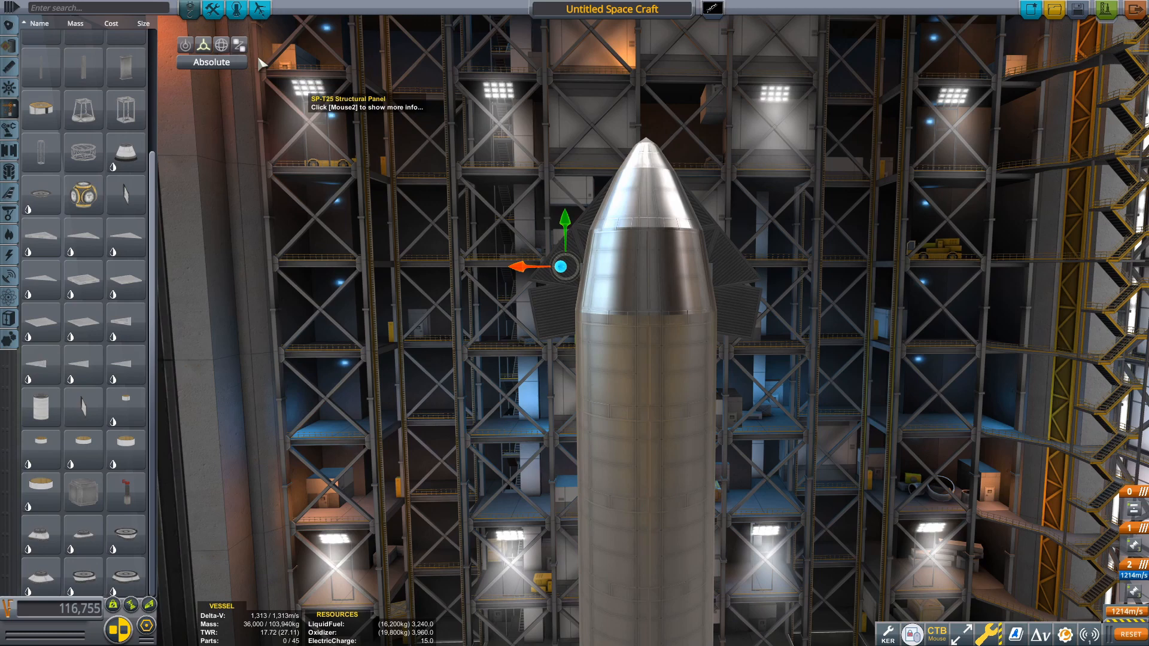
pyautogui.click(221, 45)
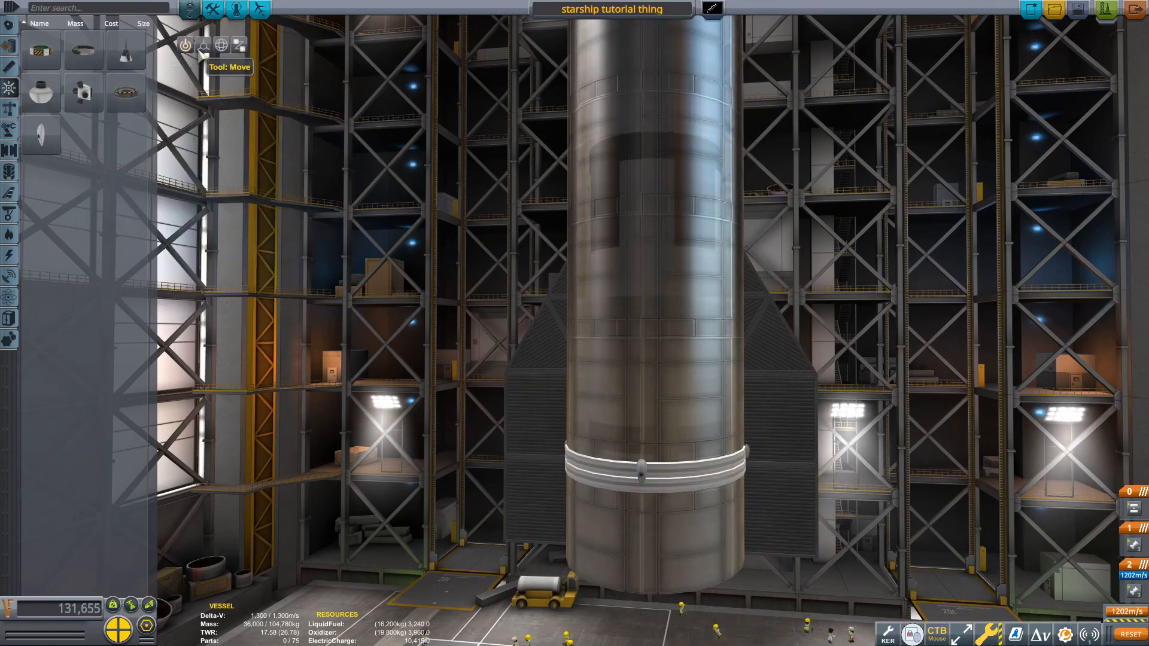
# Nudge the forward flap into place near the nose and switch to mirror symmetry
pyautogui.click(203, 44)
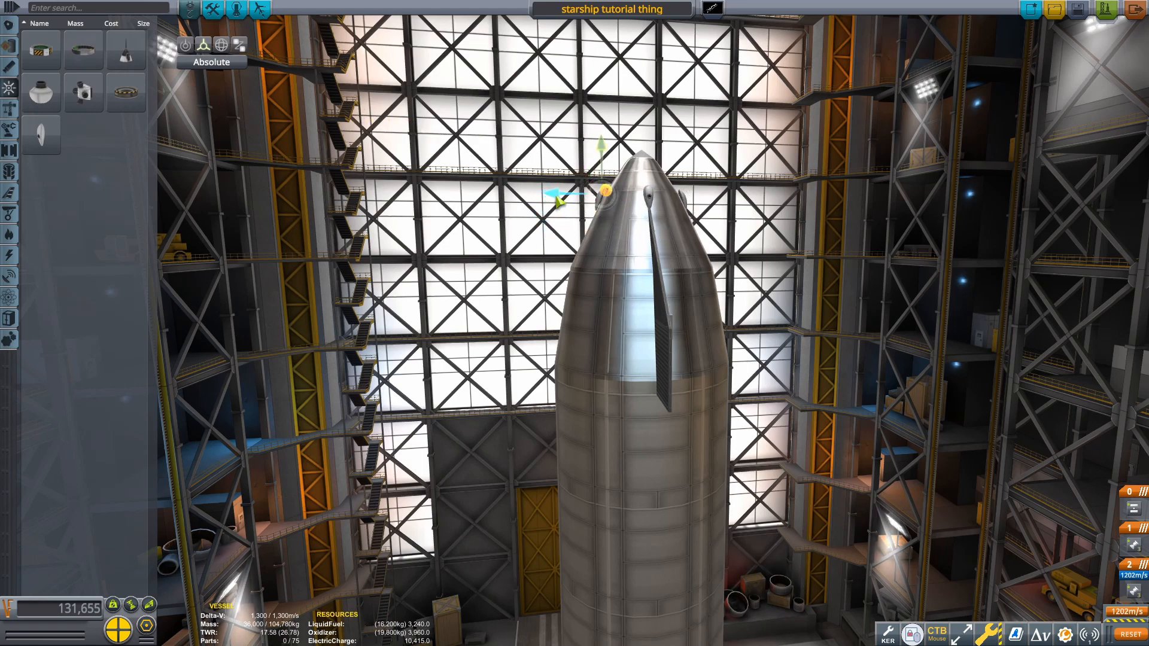
pyautogui.click(204, 44)
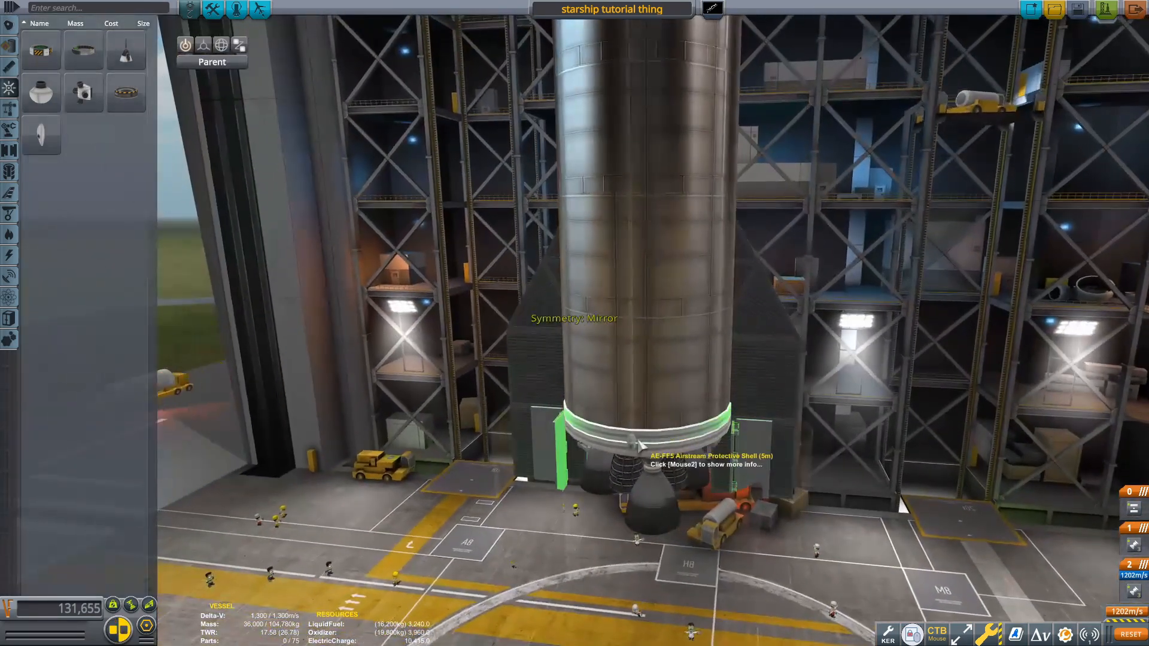
pyautogui.press('r')
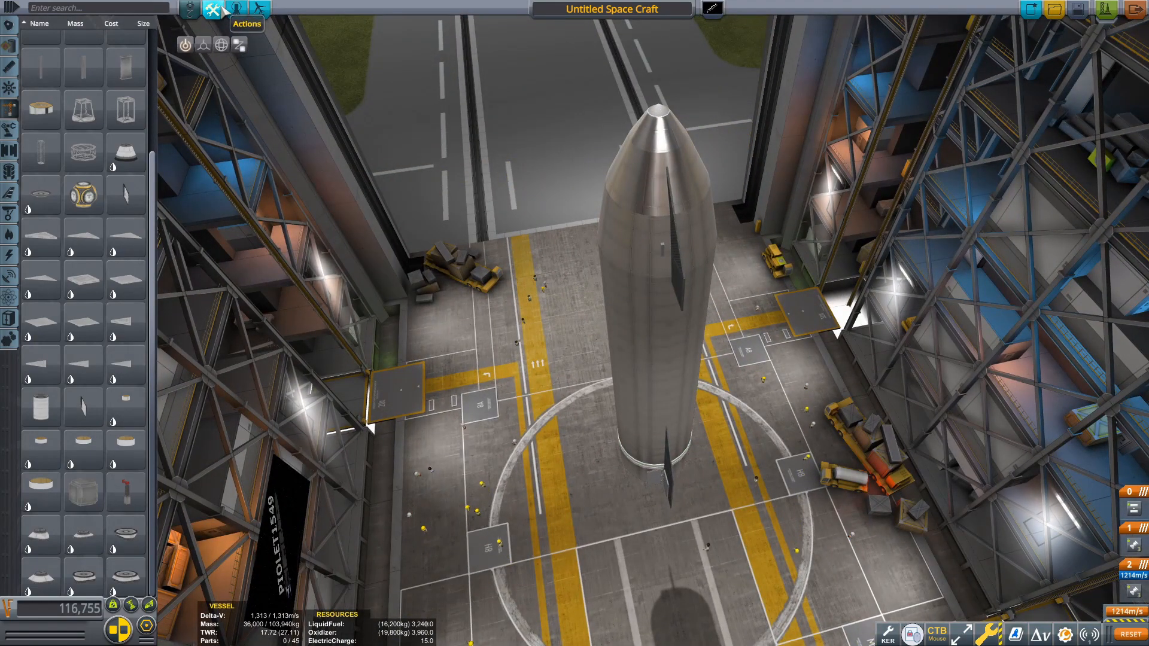
# Bind both fin hinges' Target Angle to the Pitch axis group
pyautogui.click(213, 10)
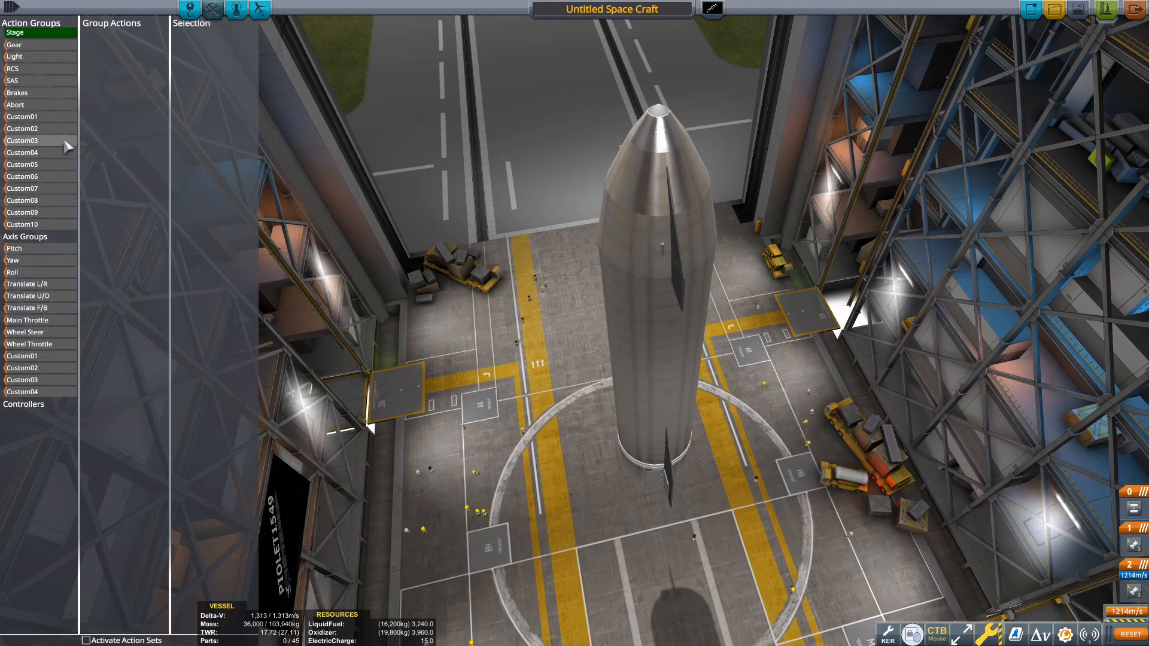
pyautogui.moveTo(59, 273)
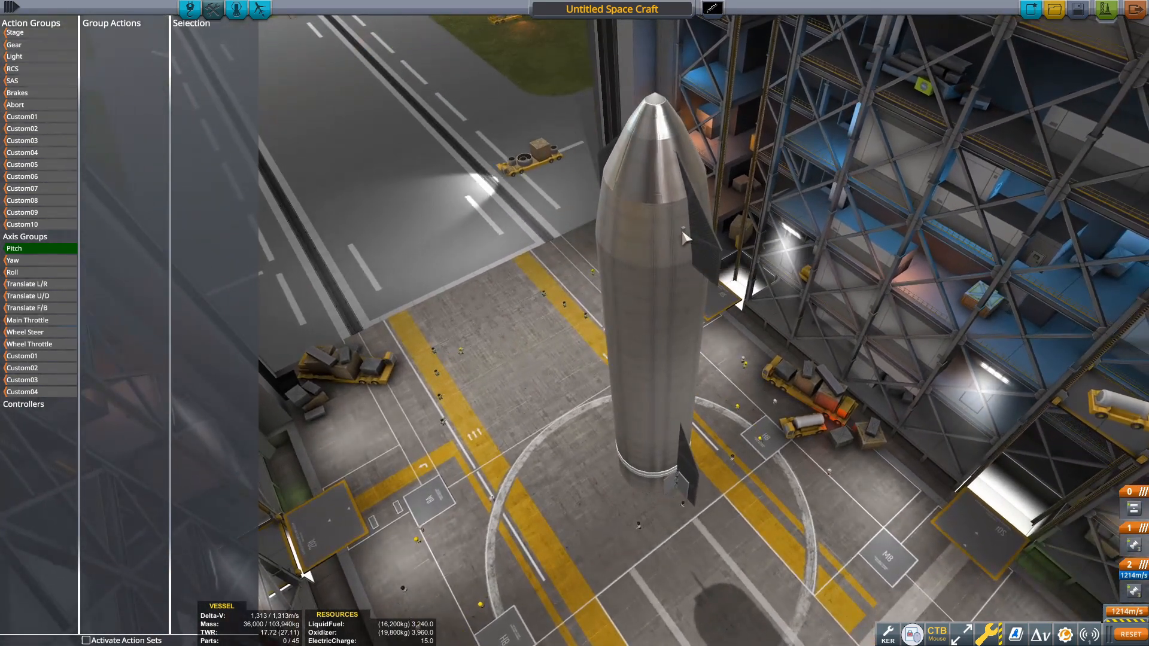
pyautogui.click(689, 235)
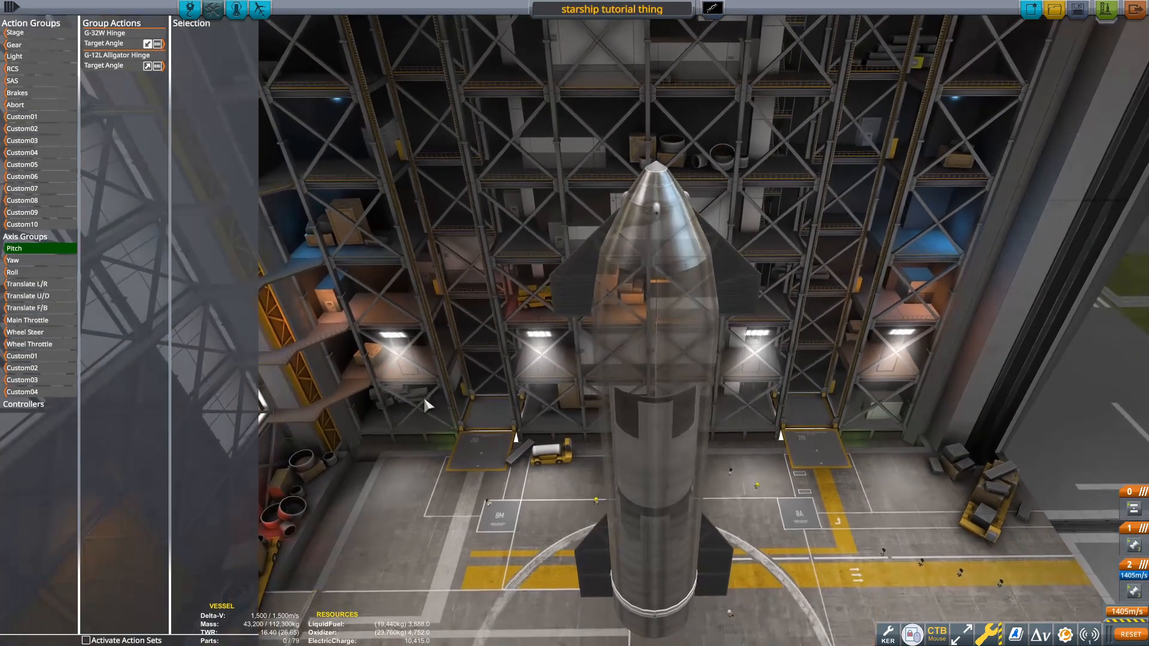
pyautogui.moveTo(146, 66)
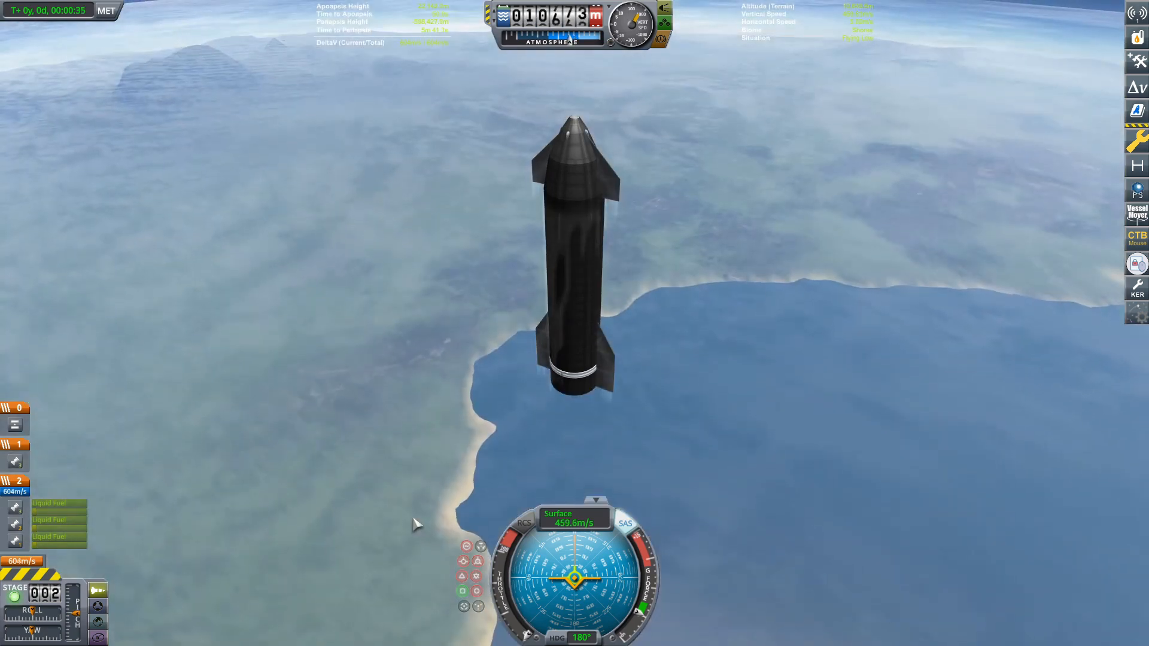
# Adjust time warp during the hop above 21 km and quicksave with F5
pyautogui.press('.')
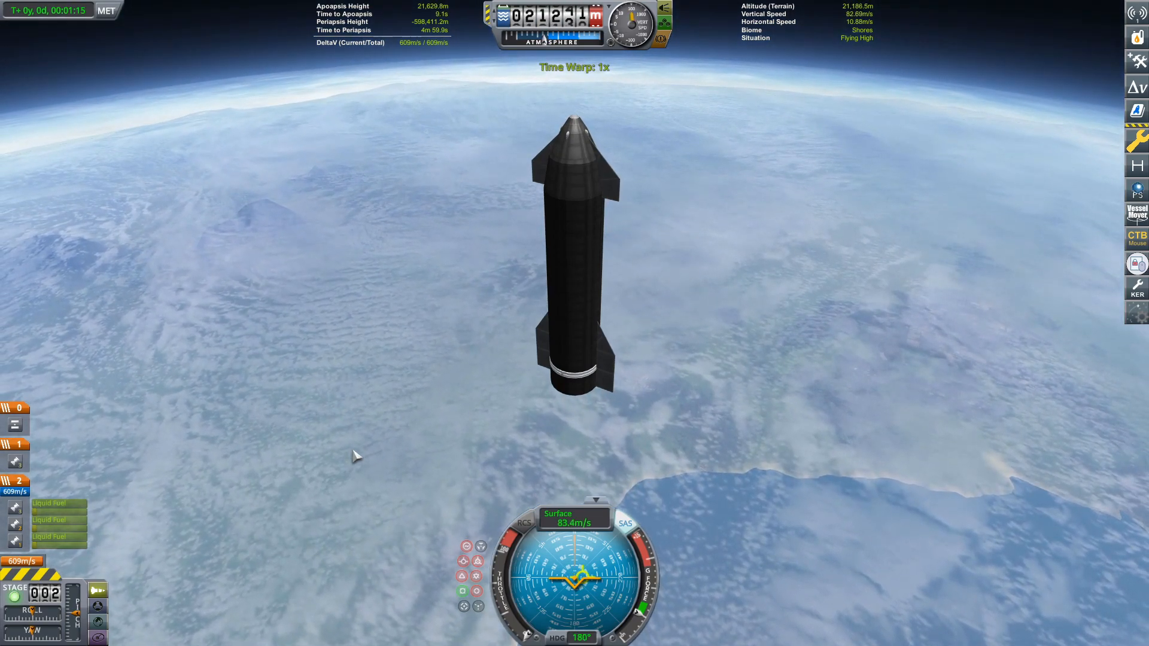
pyautogui.press('F5')
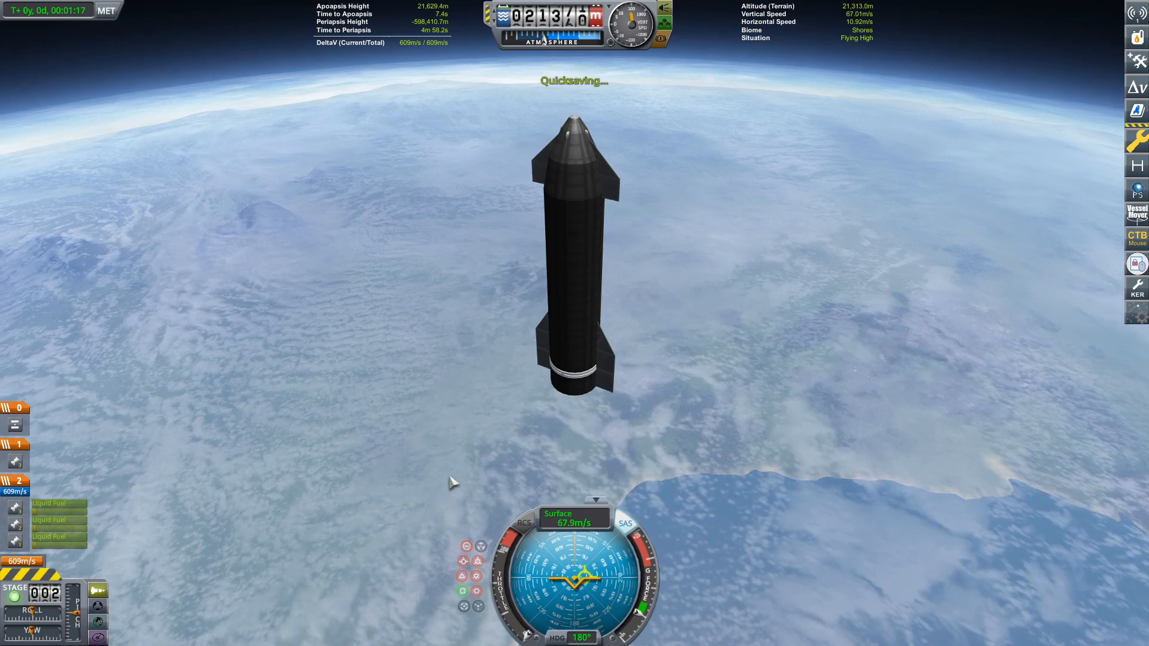